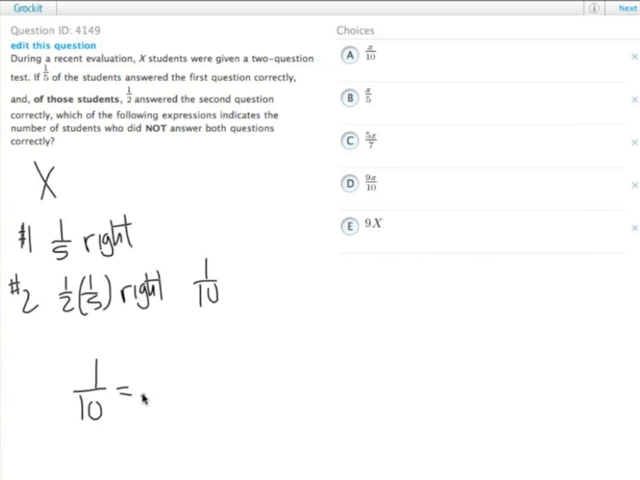
{"action": "type", "text": "both"}
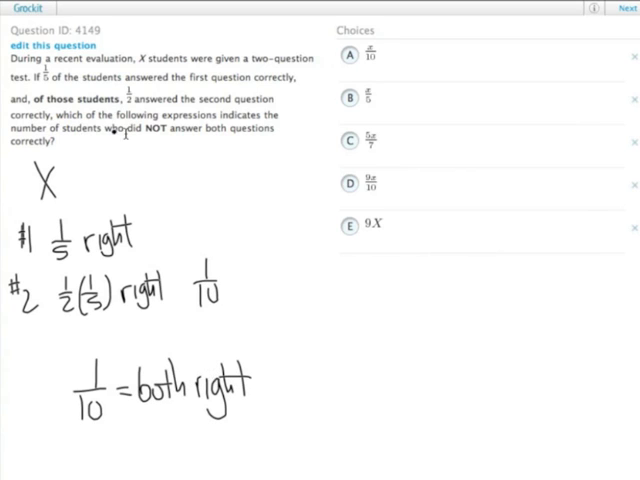
{"action": "mouse_move", "coordinate": [138, 142]}
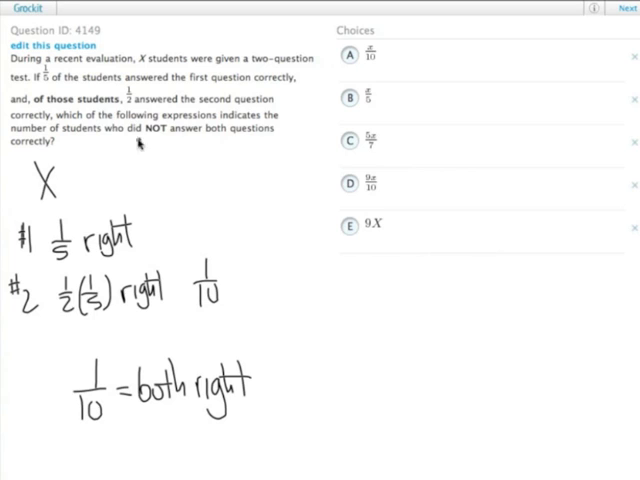